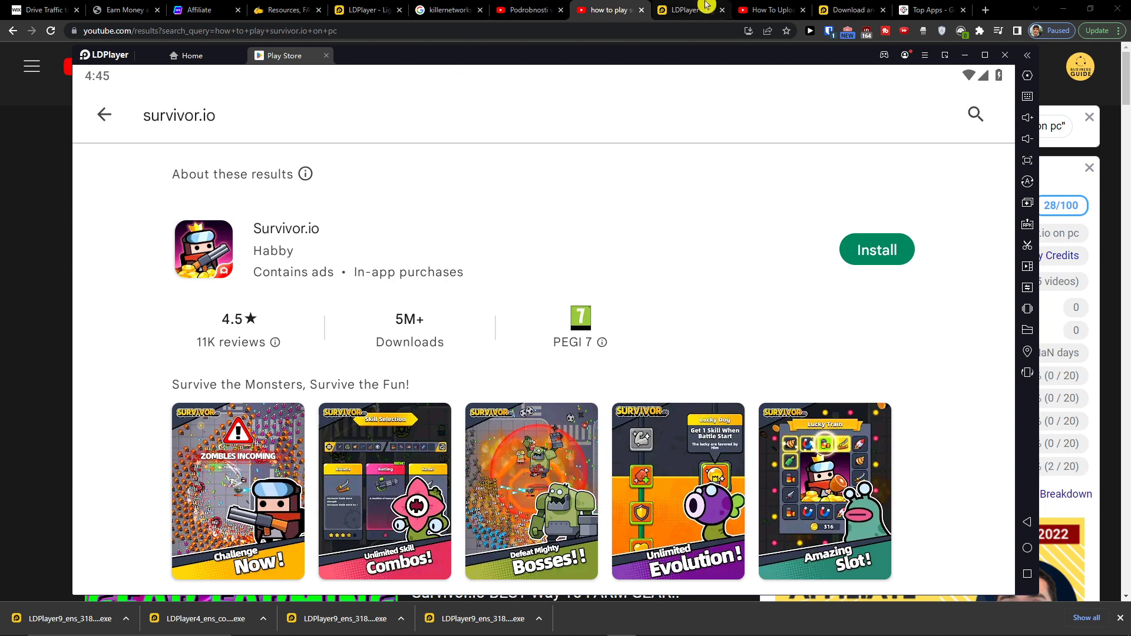
Follow the ldplayer.net link in the tutorial video's description
{"action": "left_click", "coordinate": [768, 9]}
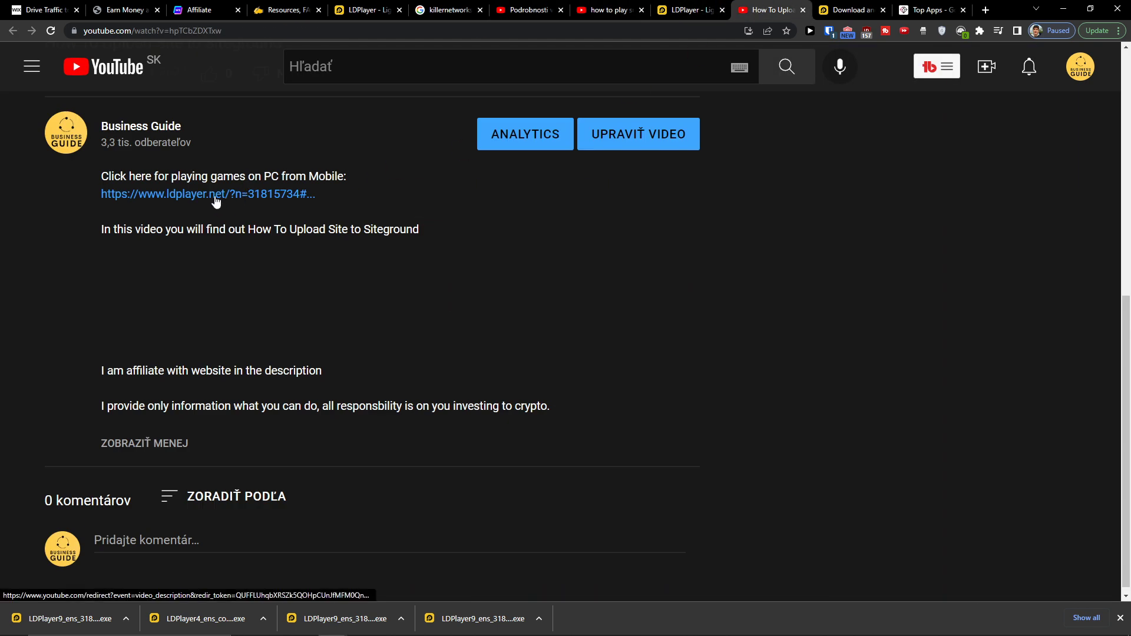
{"action": "left_click", "coordinate": [208, 193]}
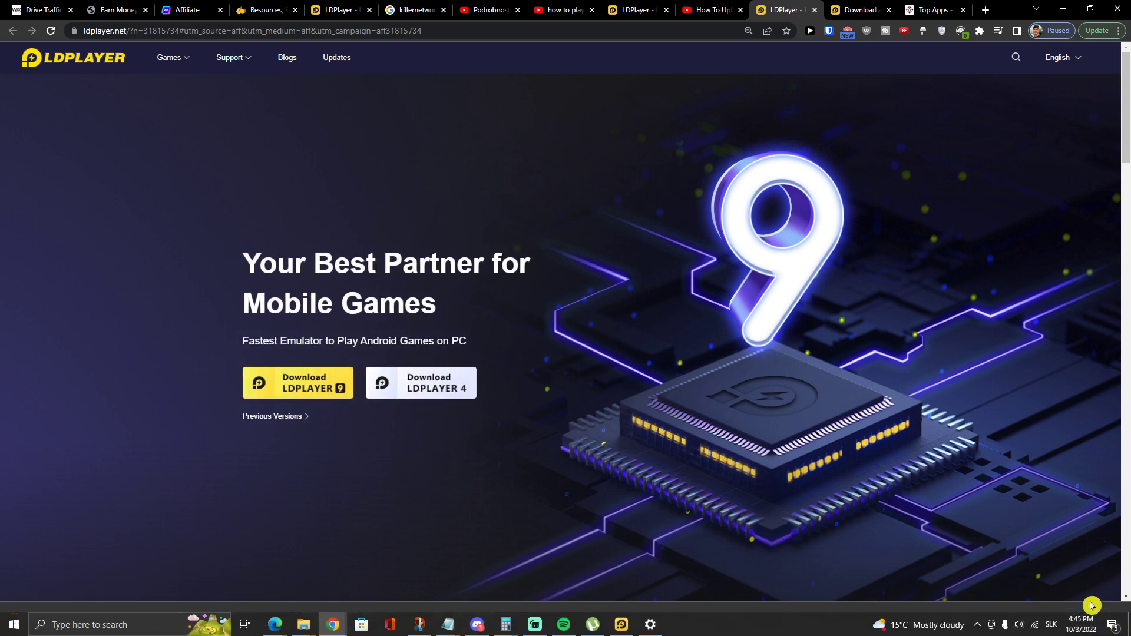
Start the LDPlayer 9 installer download from the homepage's download button
{"action": "left_click", "coordinate": [297, 381]}
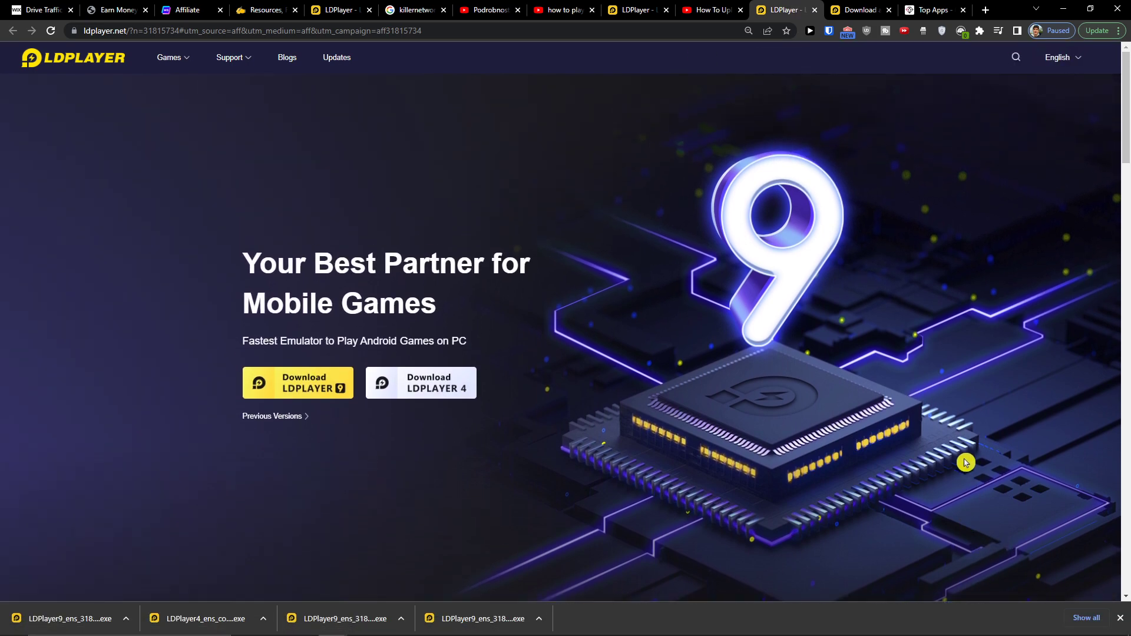
{"action": "scroll", "scroll_direction": "down", "scroll_amount": 3}
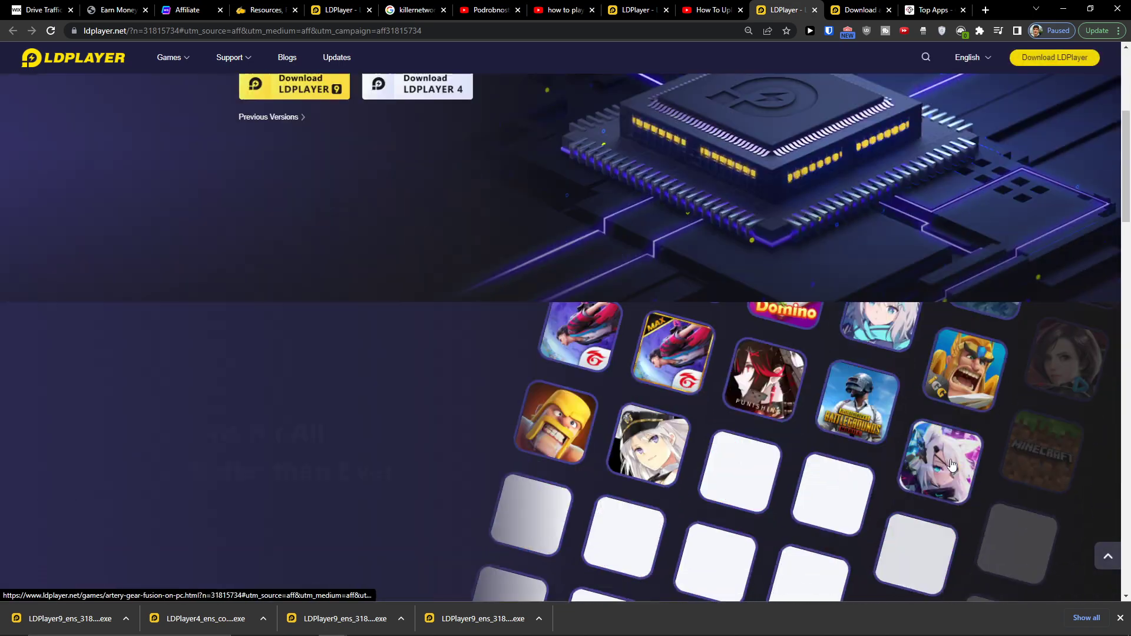
{"action": "scroll", "scroll_direction": "down", "scroll_amount": 3}
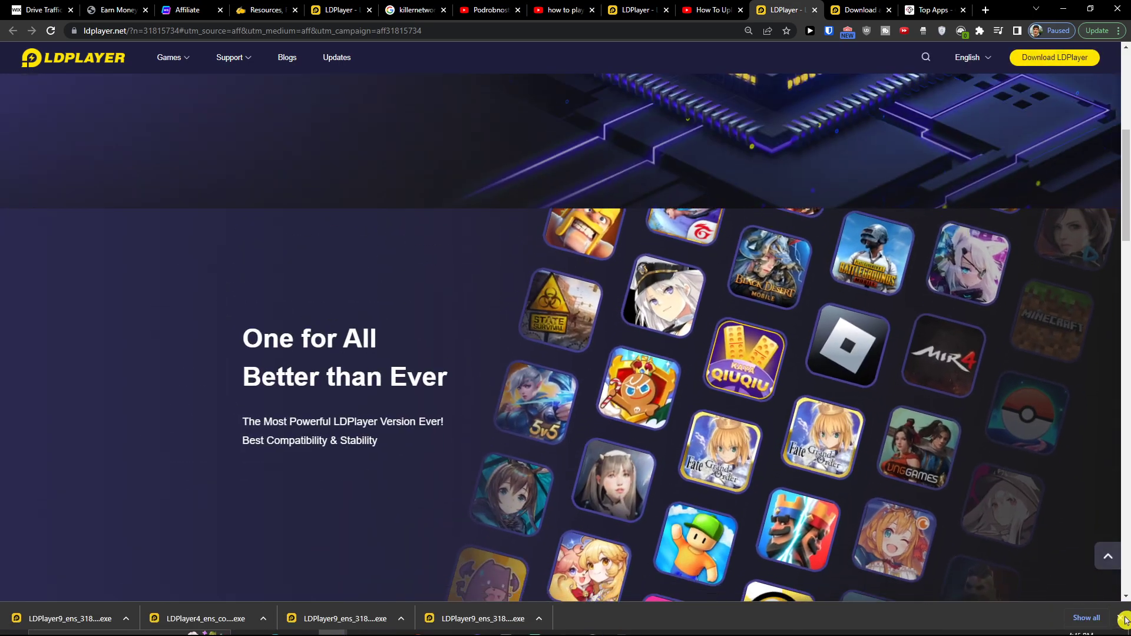
{"action": "scroll", "scroll_direction": "up", "scroll_amount": 3}
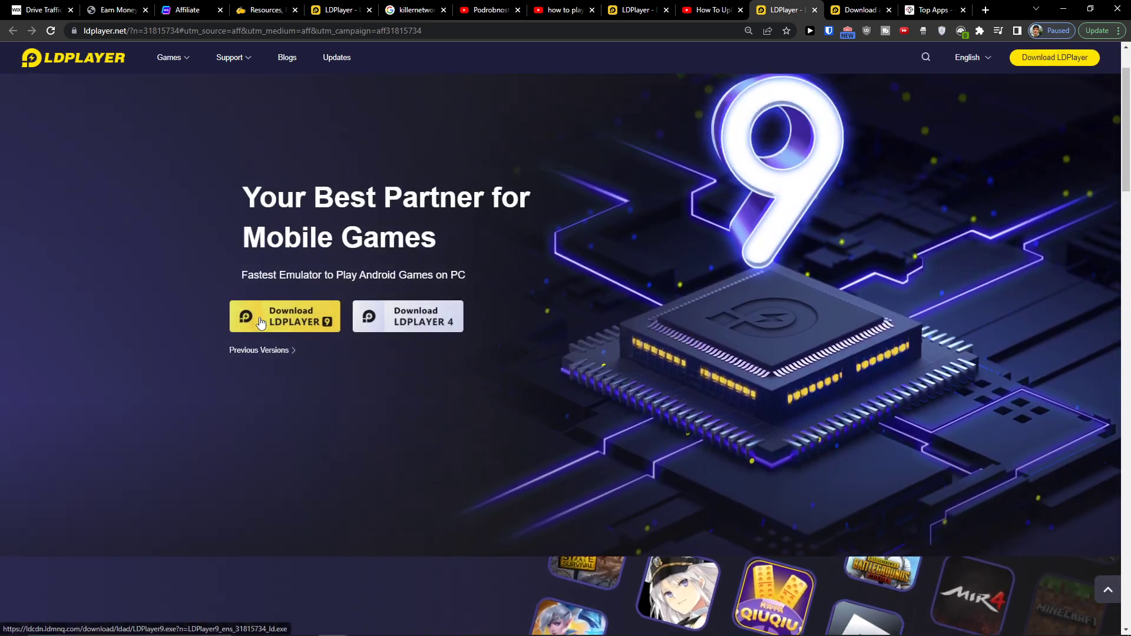
{"action": "left_click", "coordinate": [284, 316]}
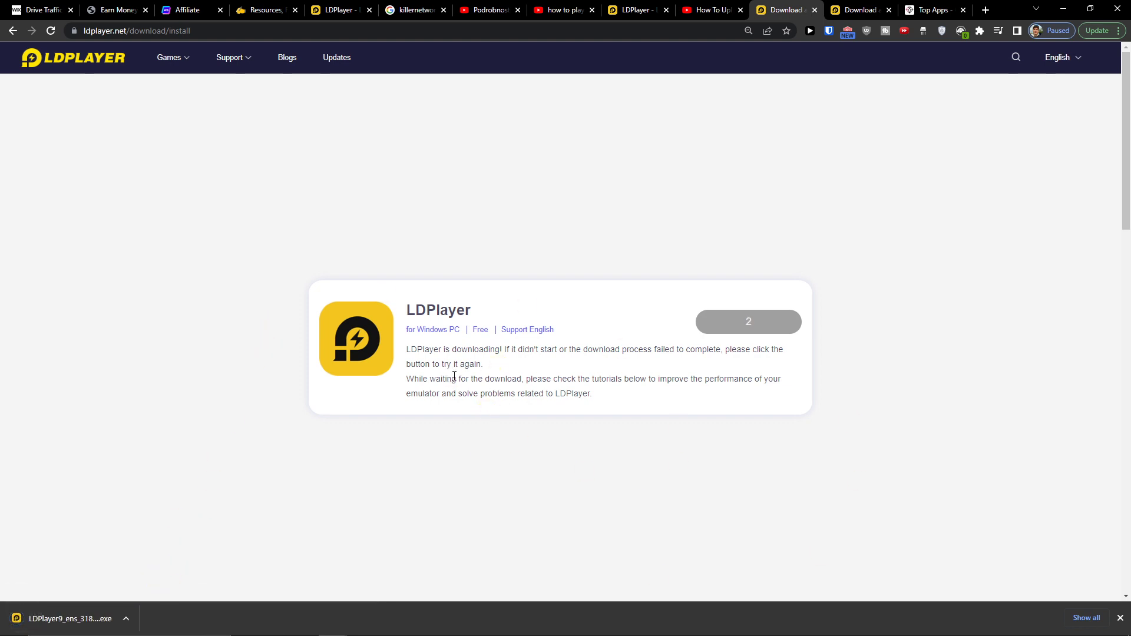
{"action": "mouse_move", "coordinate": [82, 622]}
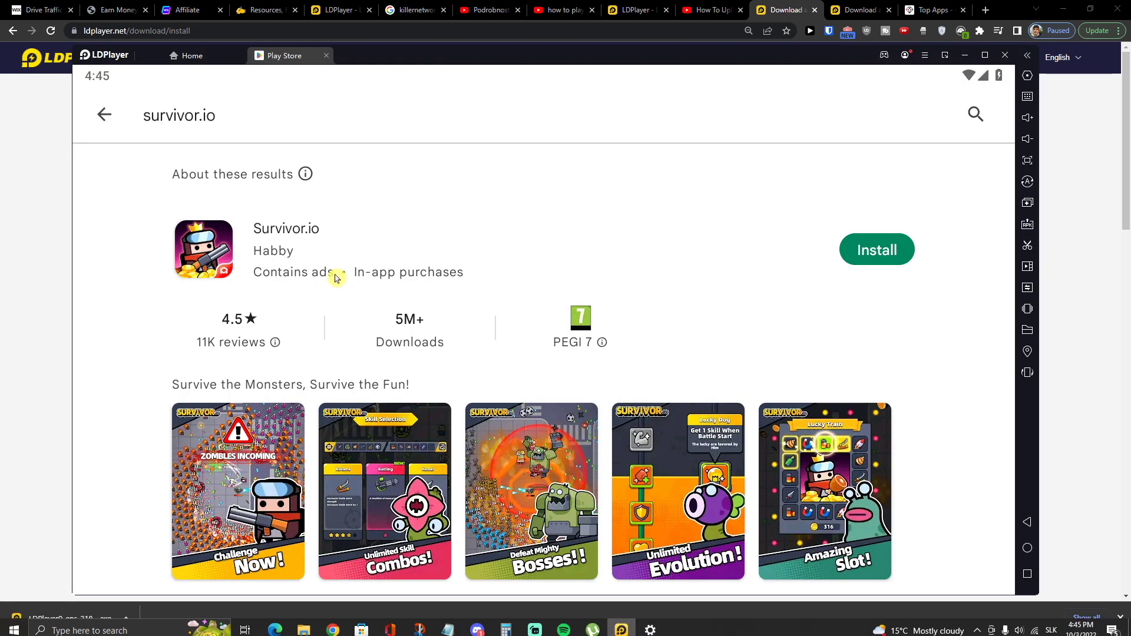
Install Survivor.io from its Play Store page and launch it once finished
{"action": "left_click", "coordinate": [191, 55]}
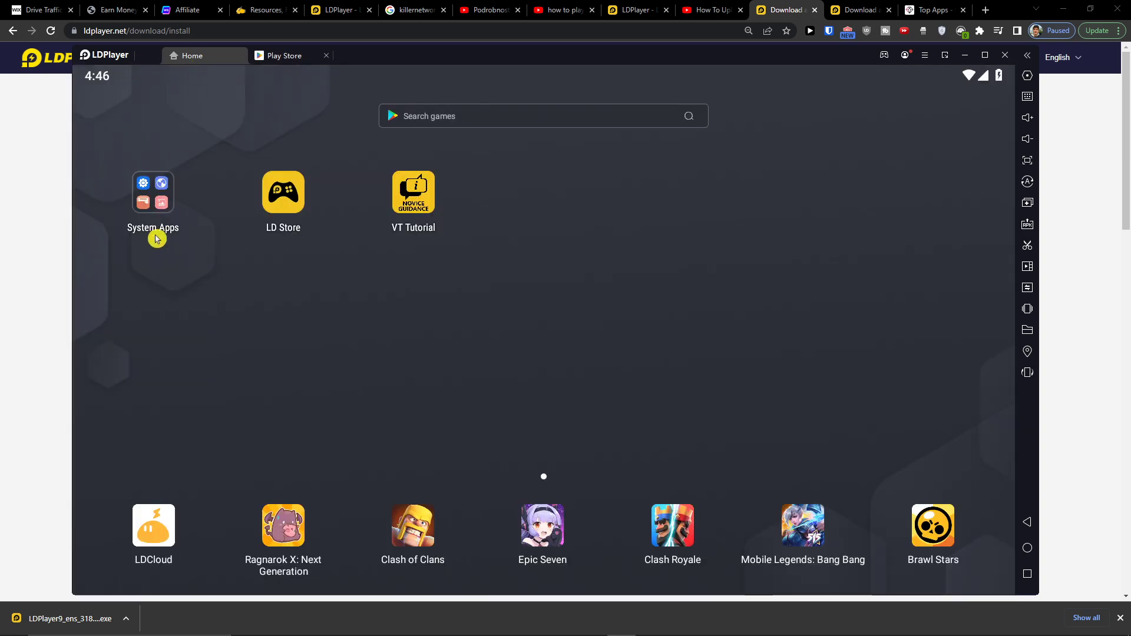
{"action": "left_click", "coordinate": [153, 192]}
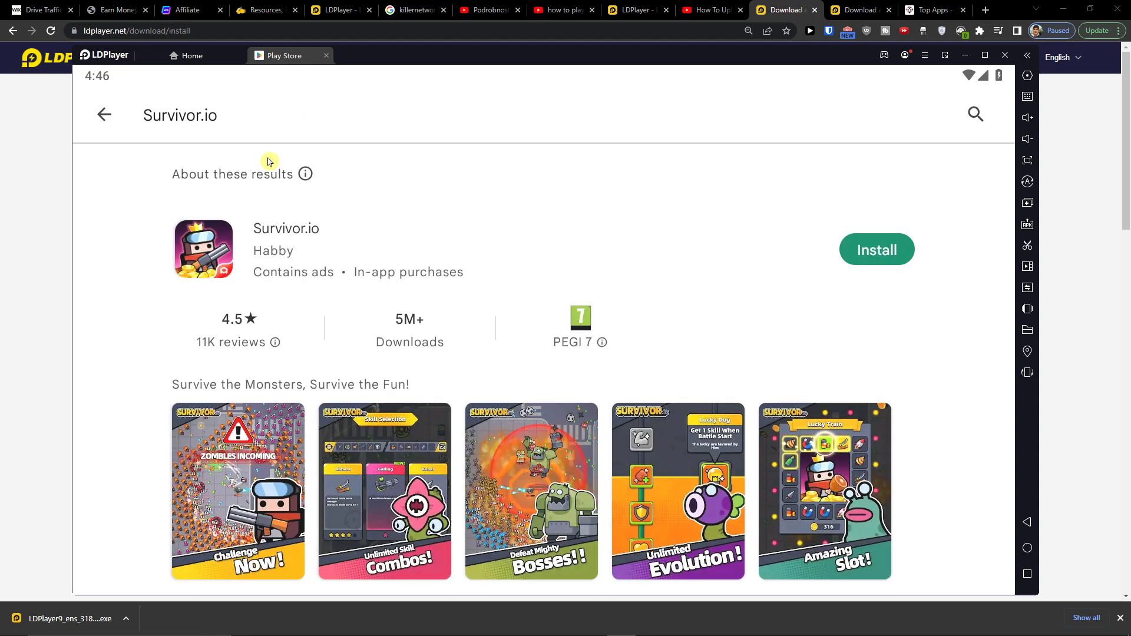
{"action": "left_click", "coordinate": [876, 250]}
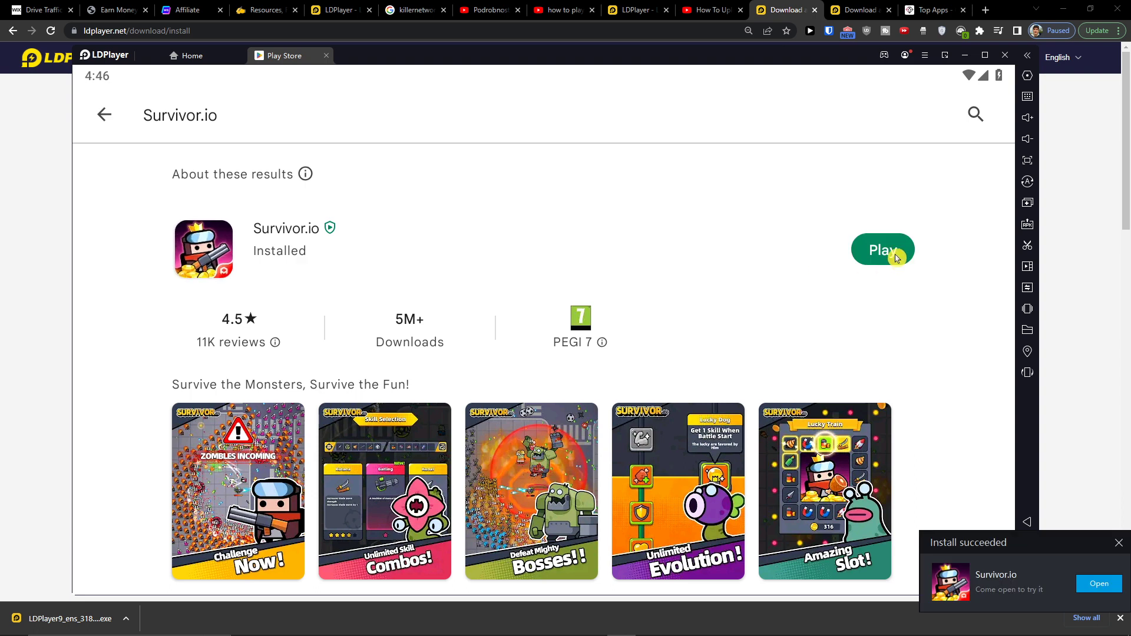
{"action": "left_click", "coordinate": [881, 249]}
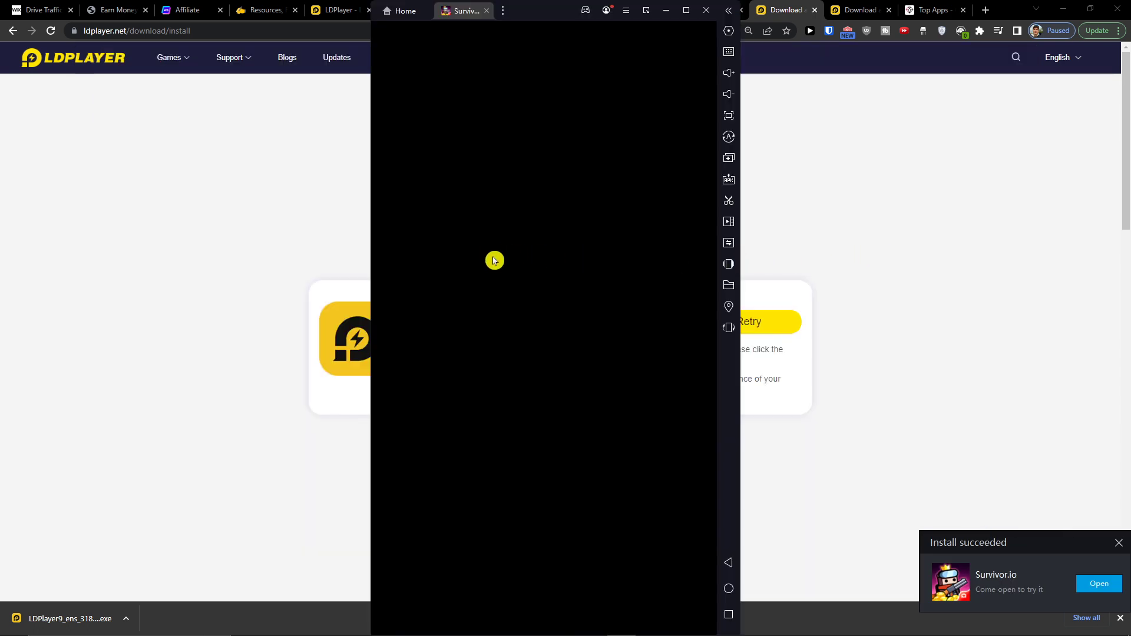
{"action": "mouse_move", "coordinate": [582, 293]}
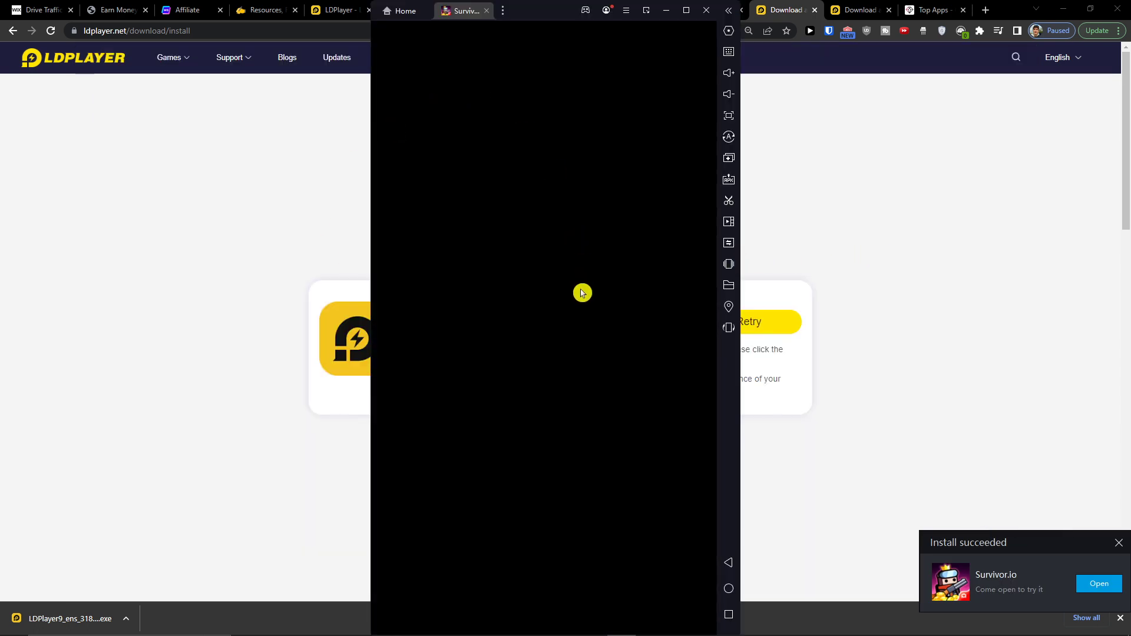
{"action": "mouse_move", "coordinate": [561, 309]}
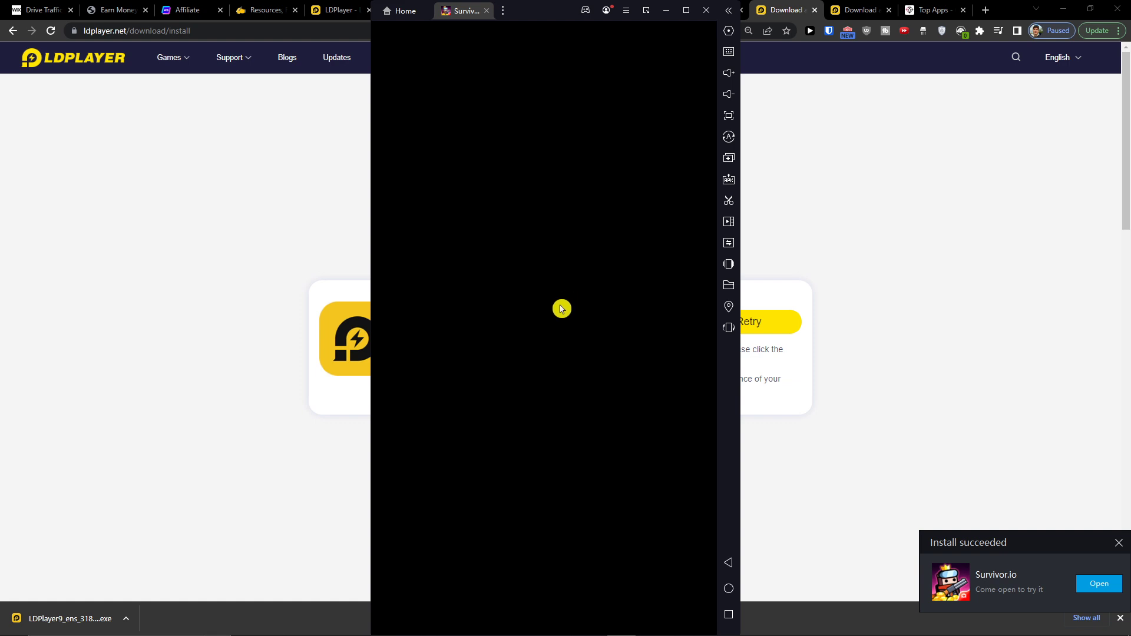
{"action": "mouse_move", "coordinate": [689, 304]}
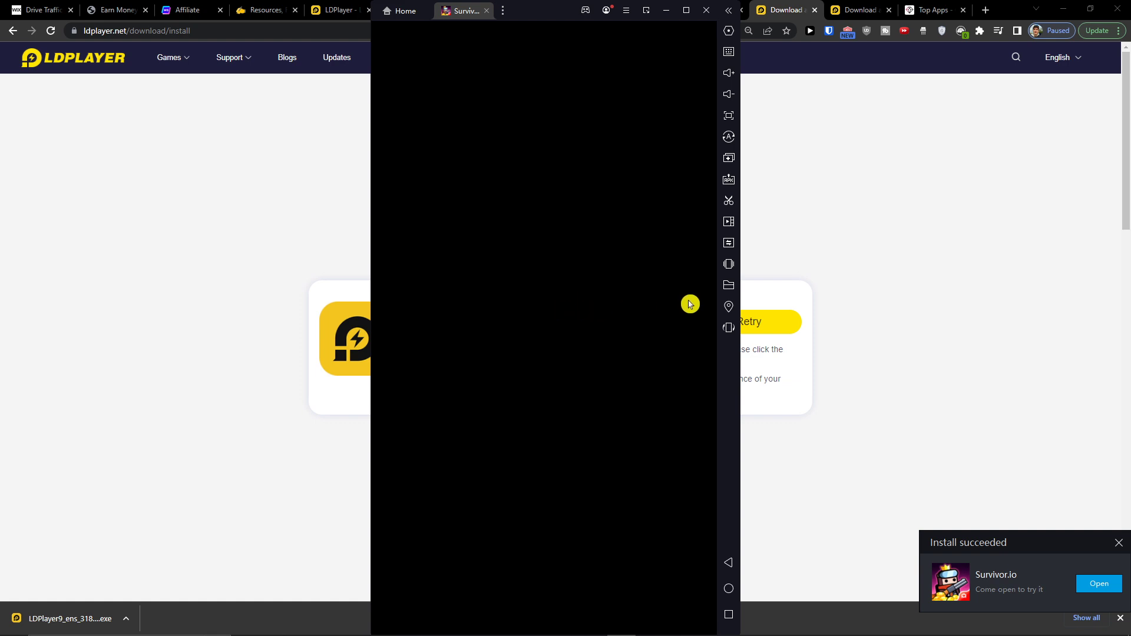
Create the suggested Play Games gamer name and agree to the updated terms of service
{"action": "left_click", "coordinate": [1097, 583]}
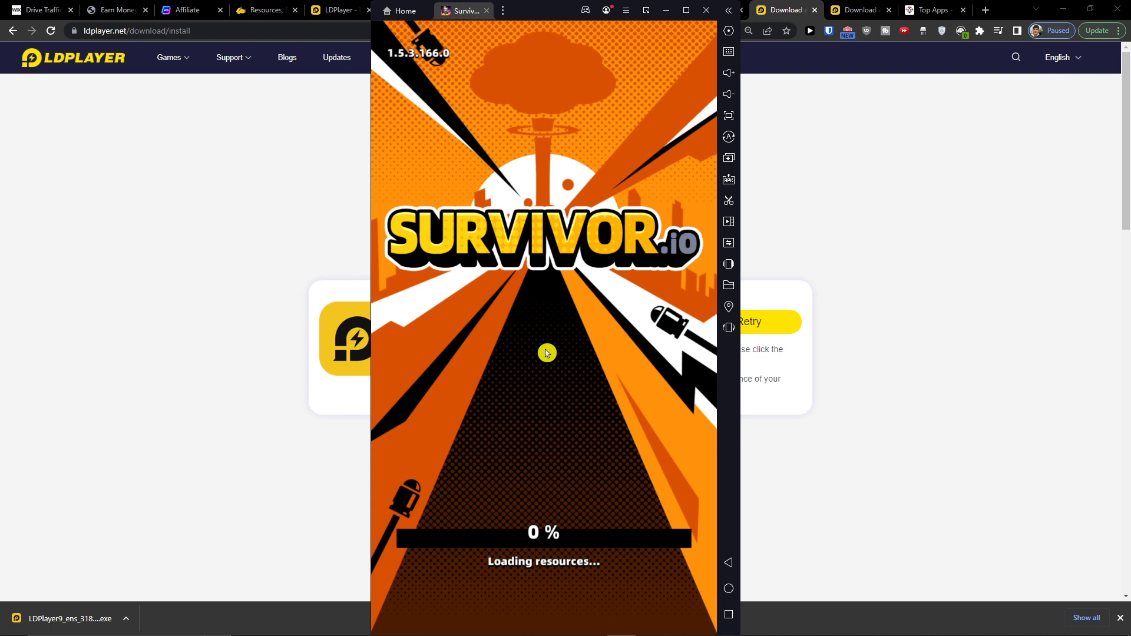
{"action": "mouse_move", "coordinate": [540, 354]}
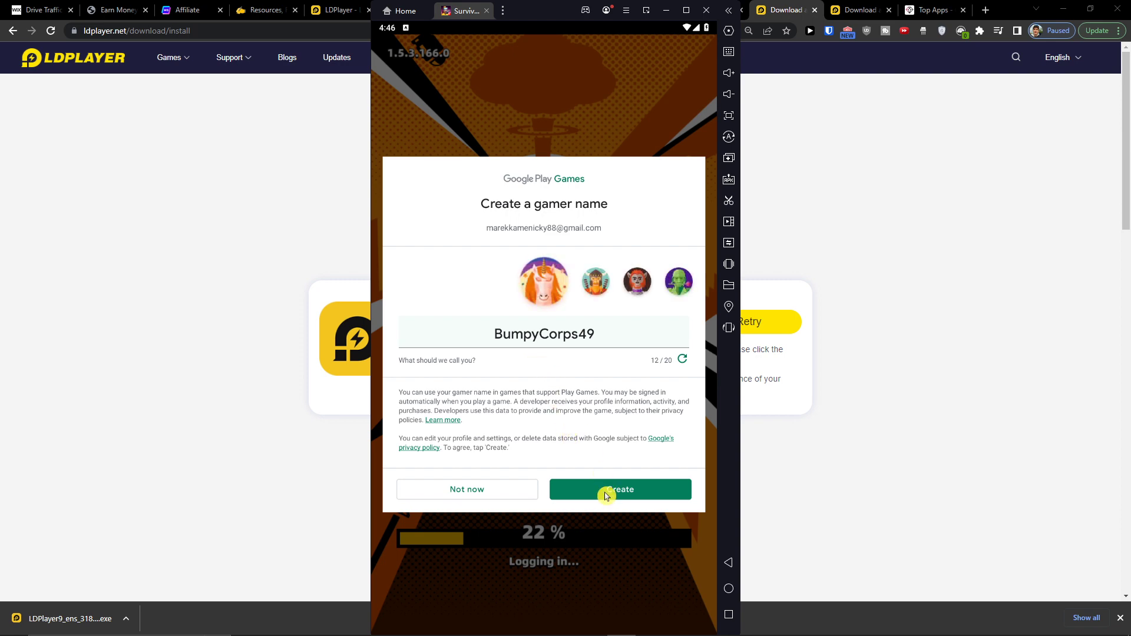
{"action": "left_click", "coordinate": [618, 489]}
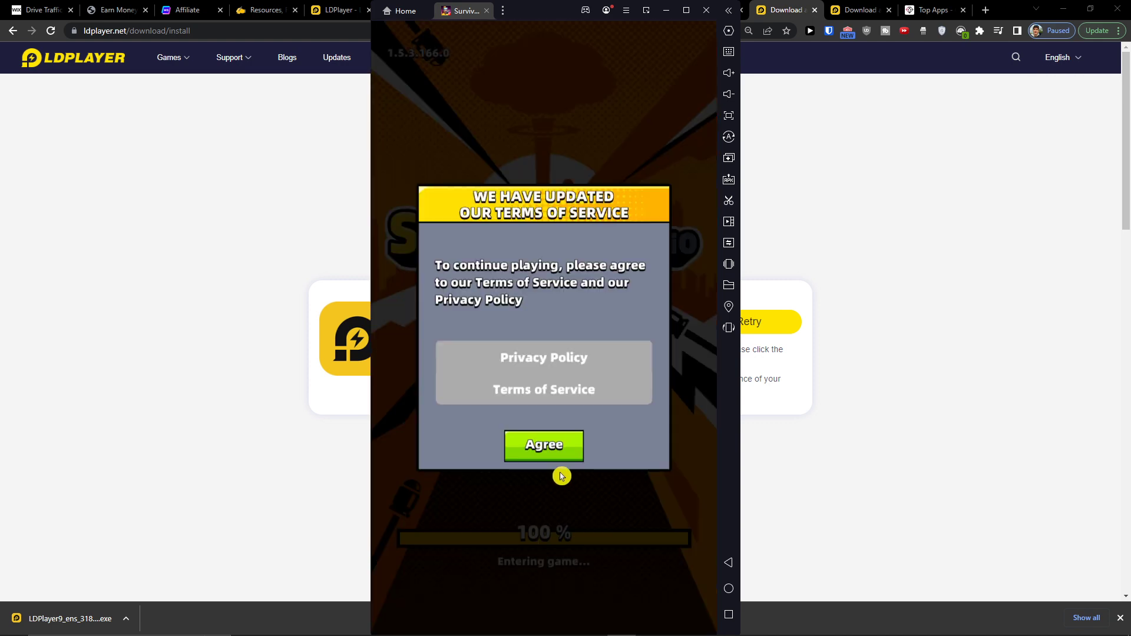
{"action": "left_click", "coordinate": [543, 446]}
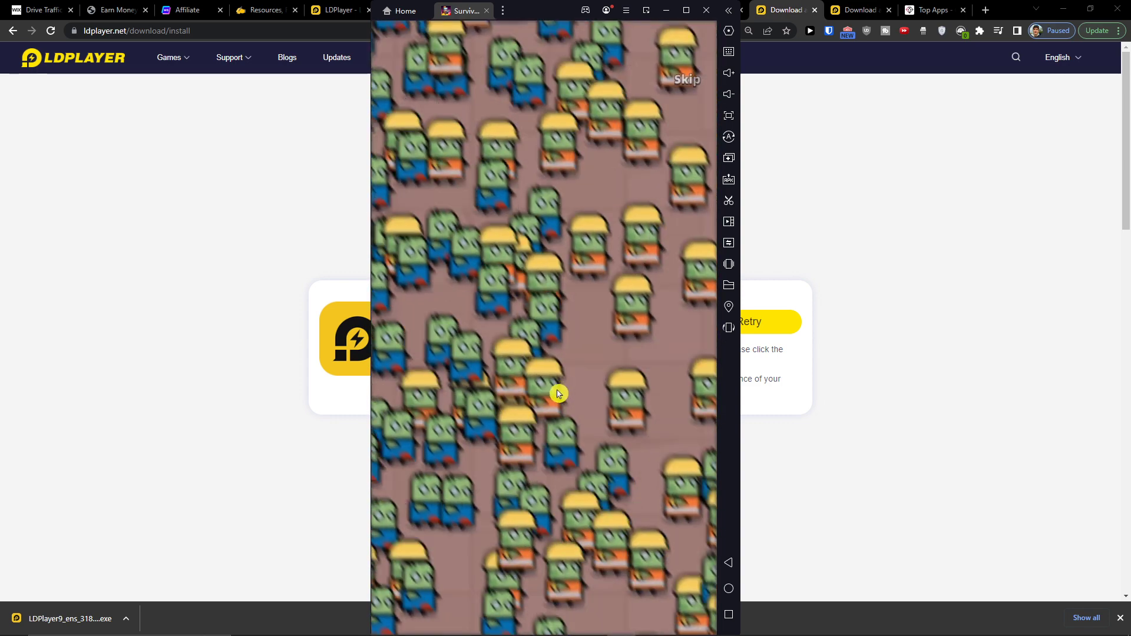
{"action": "mouse_move", "coordinate": [550, 389]}
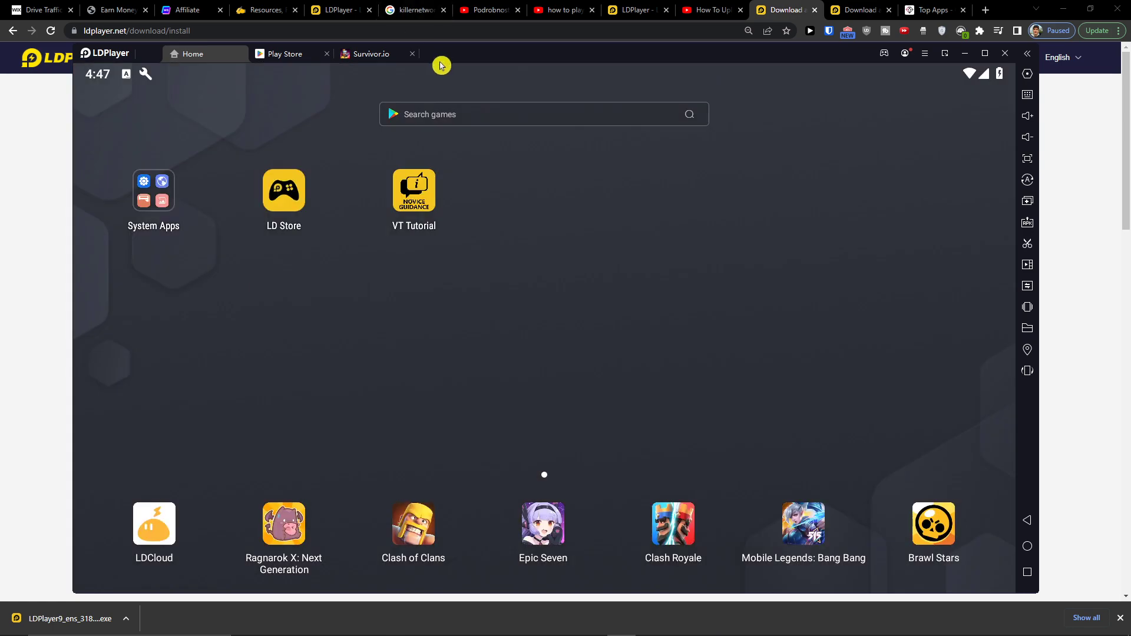
Return to the Survivor.io game and skip the intro cutscene to reach Wild Streets
{"action": "left_click", "coordinate": [367, 53]}
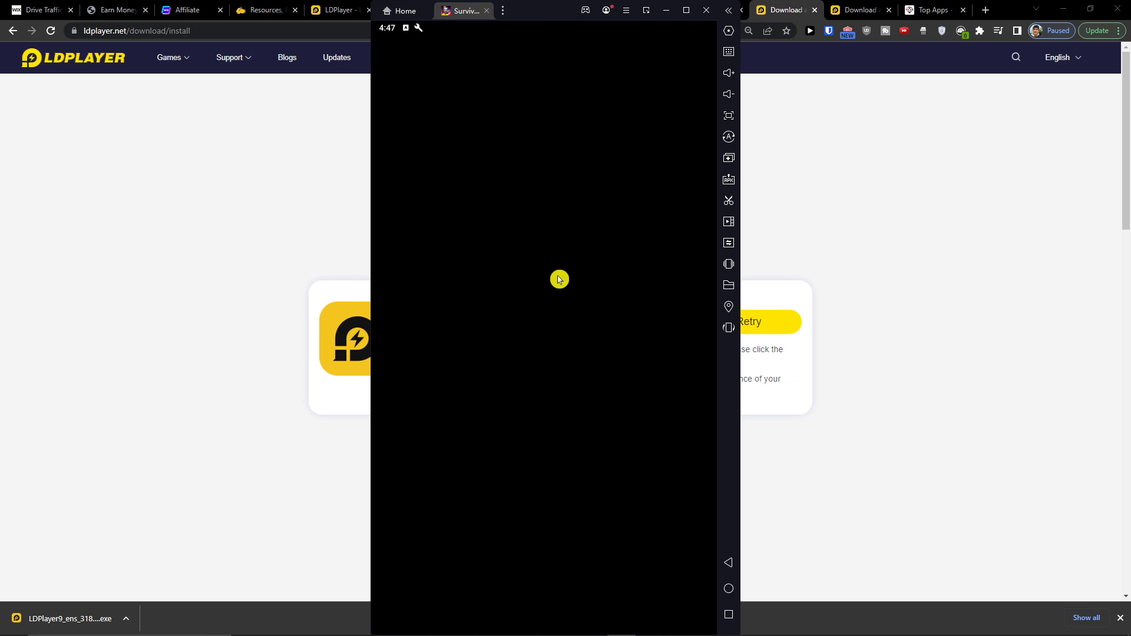
{"action": "mouse_move", "coordinate": [551, 281]}
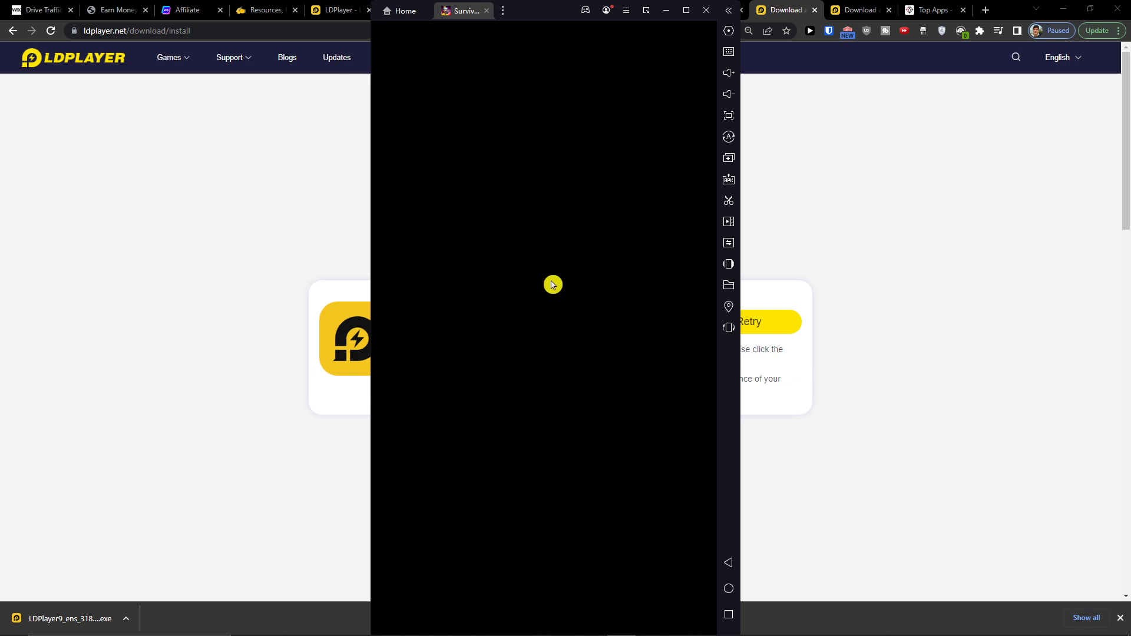
{"action": "mouse_move", "coordinate": [727, 306]}
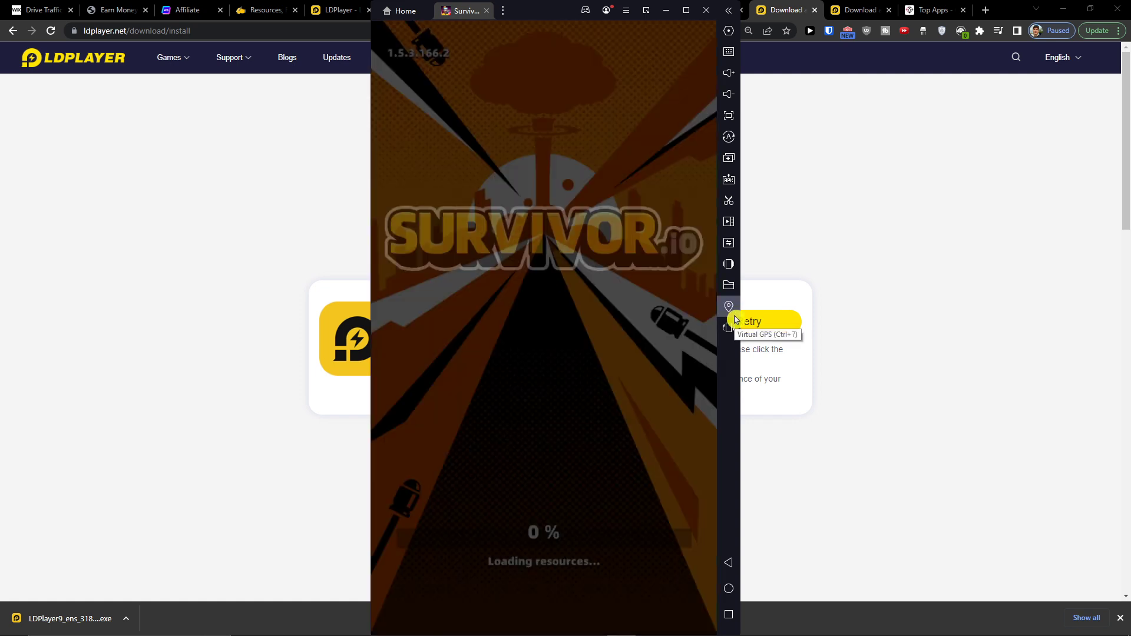
{"action": "mouse_move", "coordinate": [676, 326]}
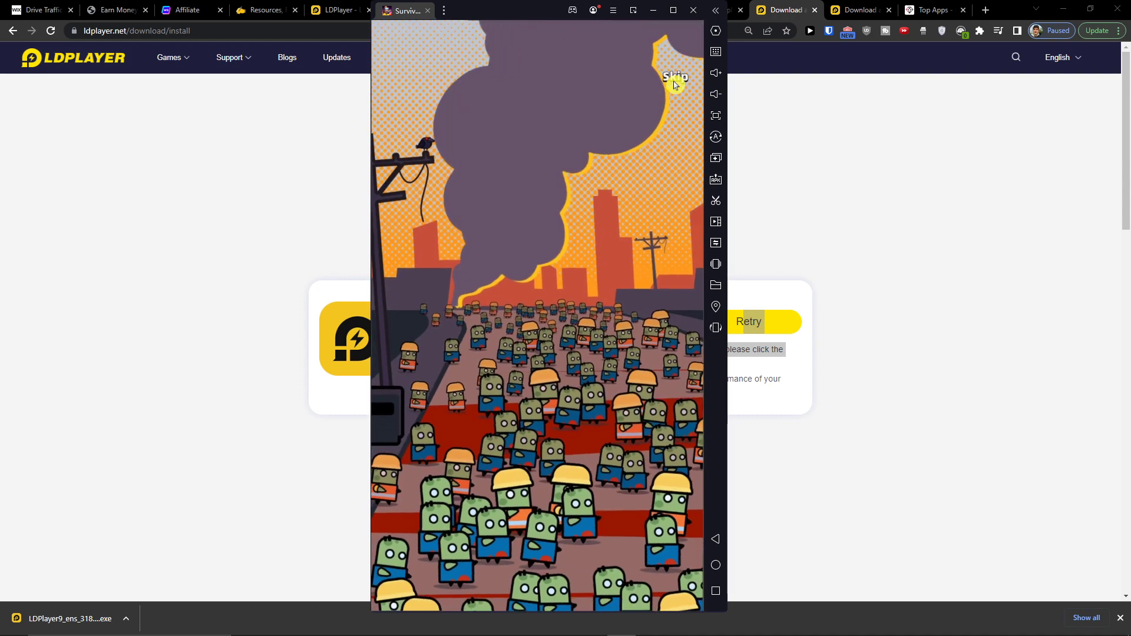
{"action": "left_click", "coordinate": [674, 78]}
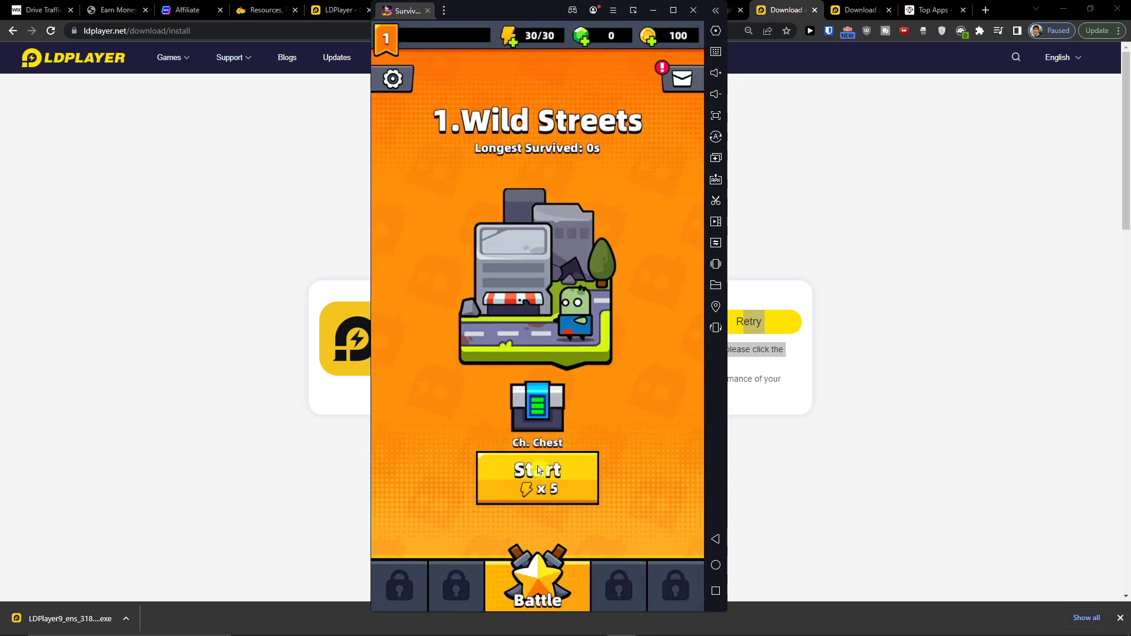
{"action": "mouse_move", "coordinate": [543, 510]}
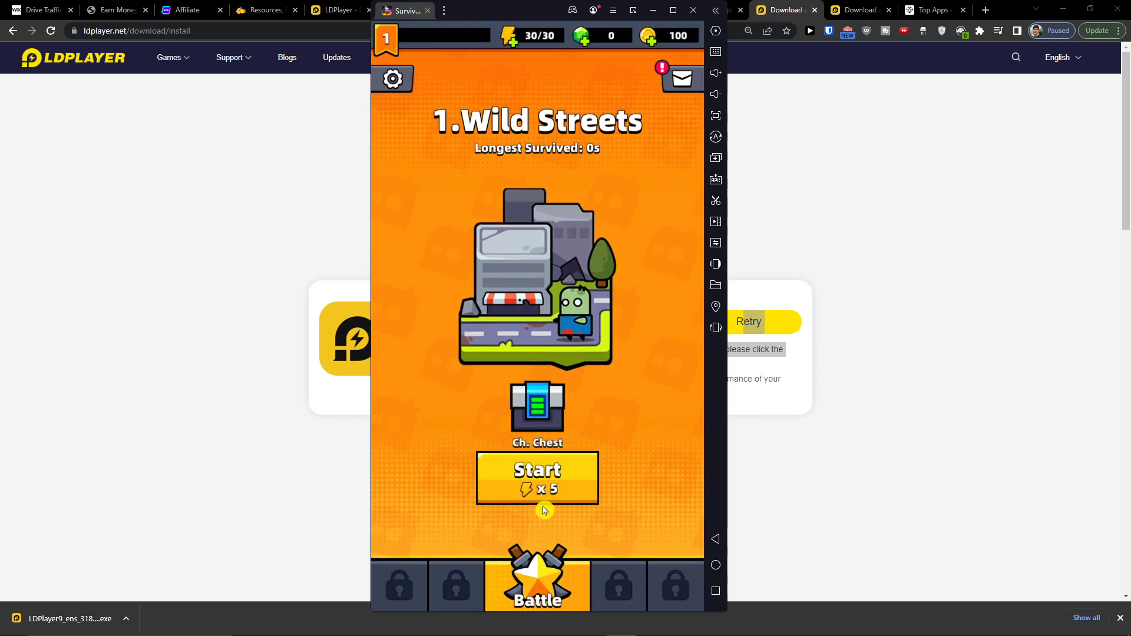
Begin the Wild Streets battle and choose the Kunai upgrade at both level-ups
{"action": "left_click", "coordinate": [537, 478]}
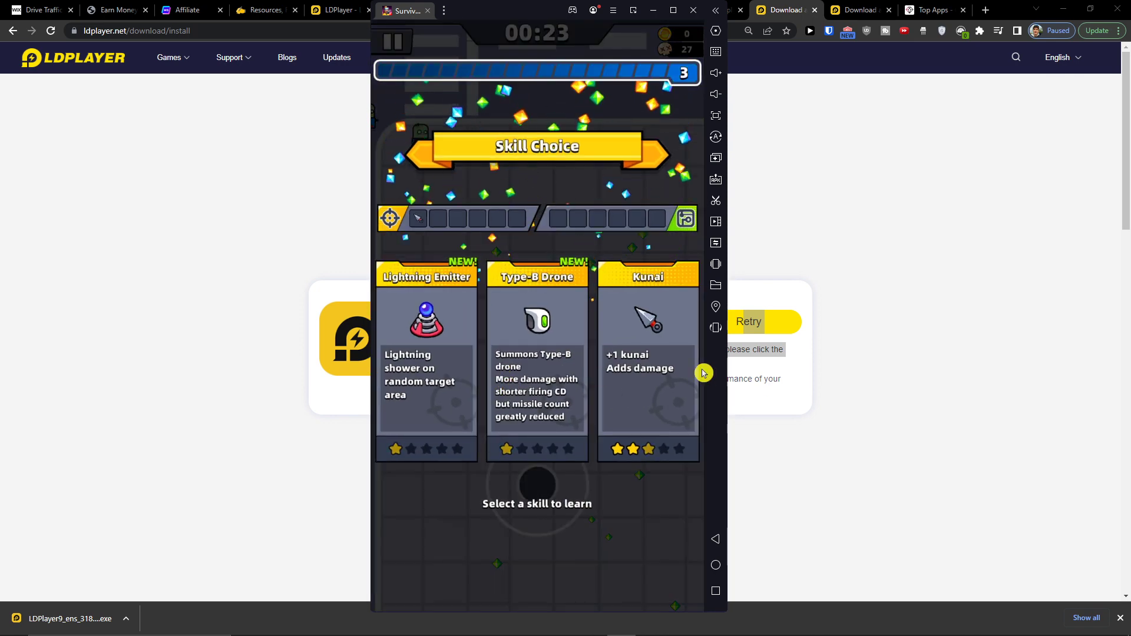
{"action": "left_click", "coordinate": [647, 361]}
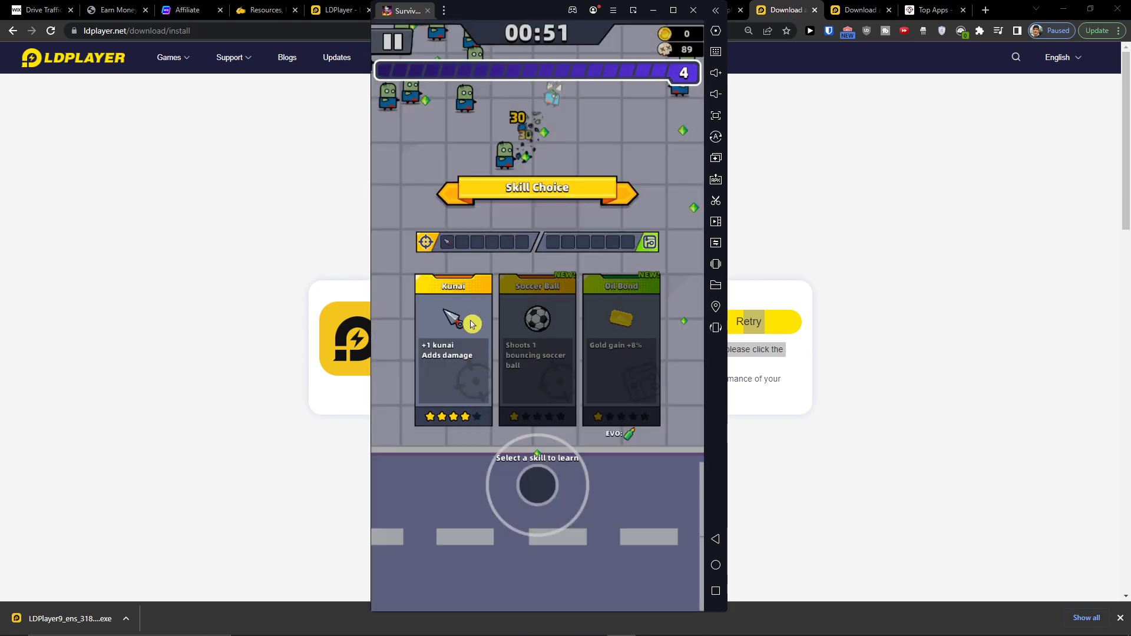
{"action": "left_click", "coordinate": [453, 350]}
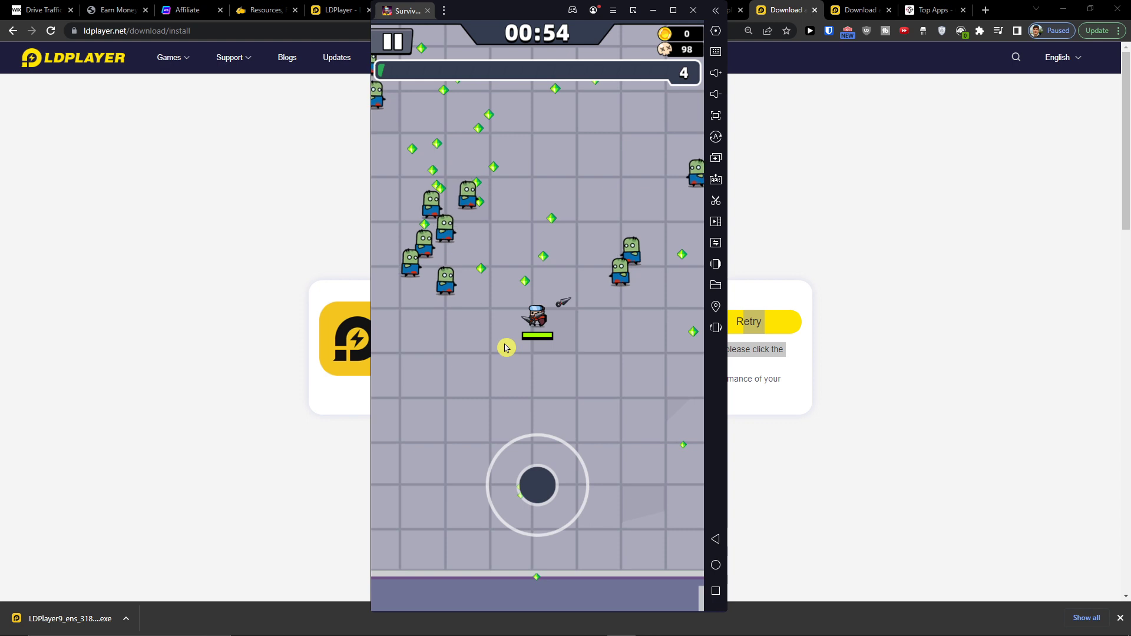